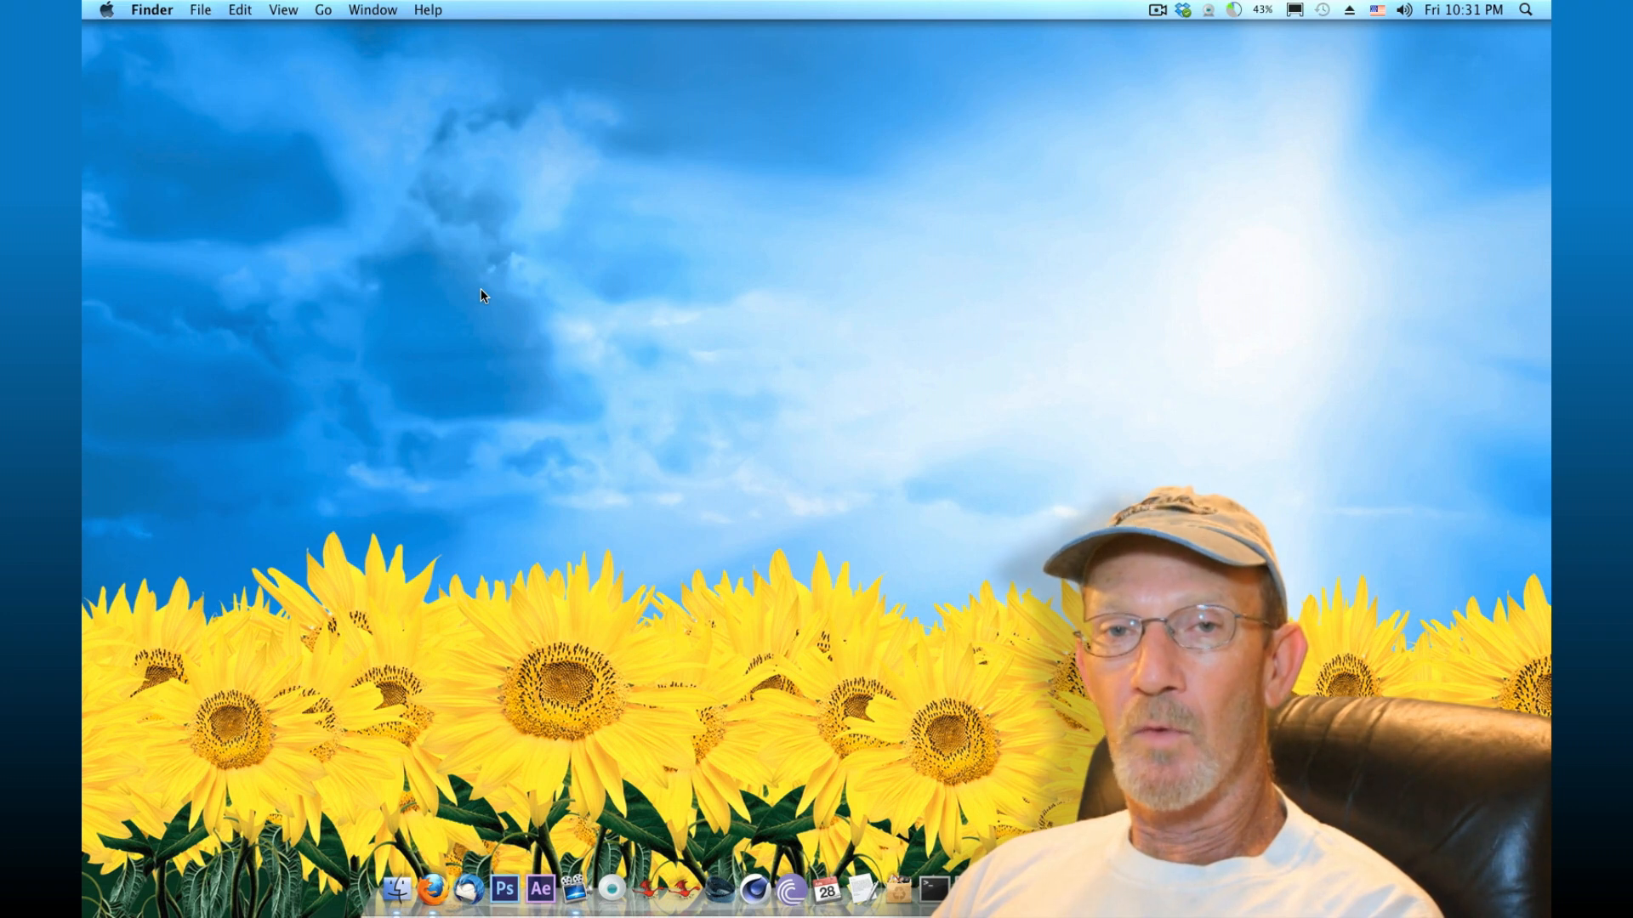
mouse_move(541, 347)
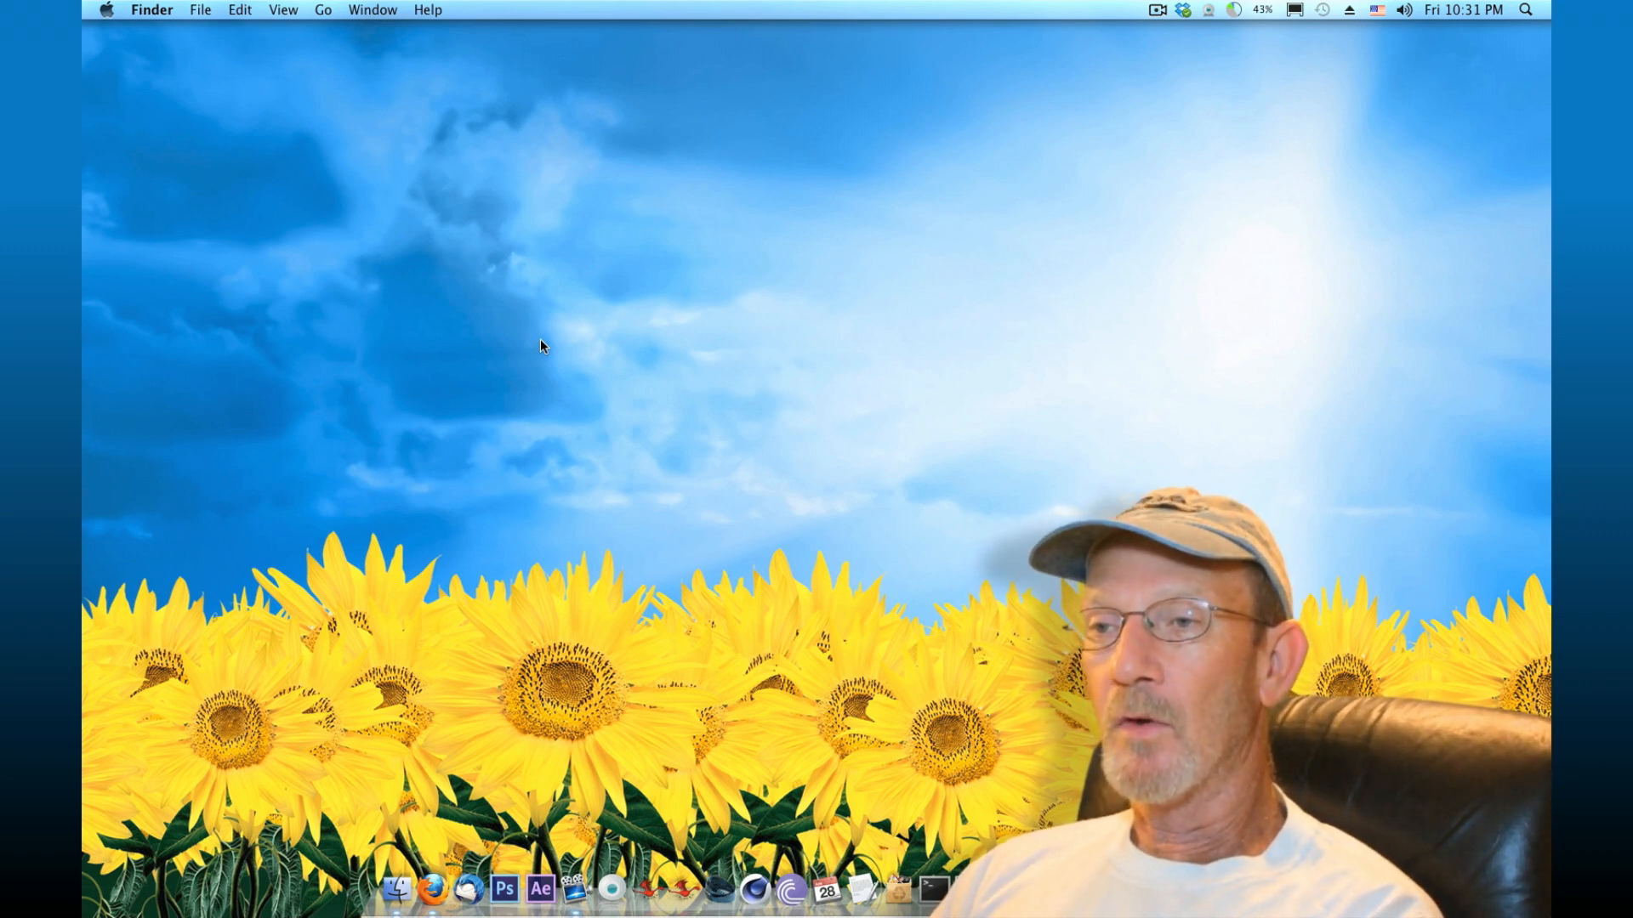
mouse_move(399, 877)
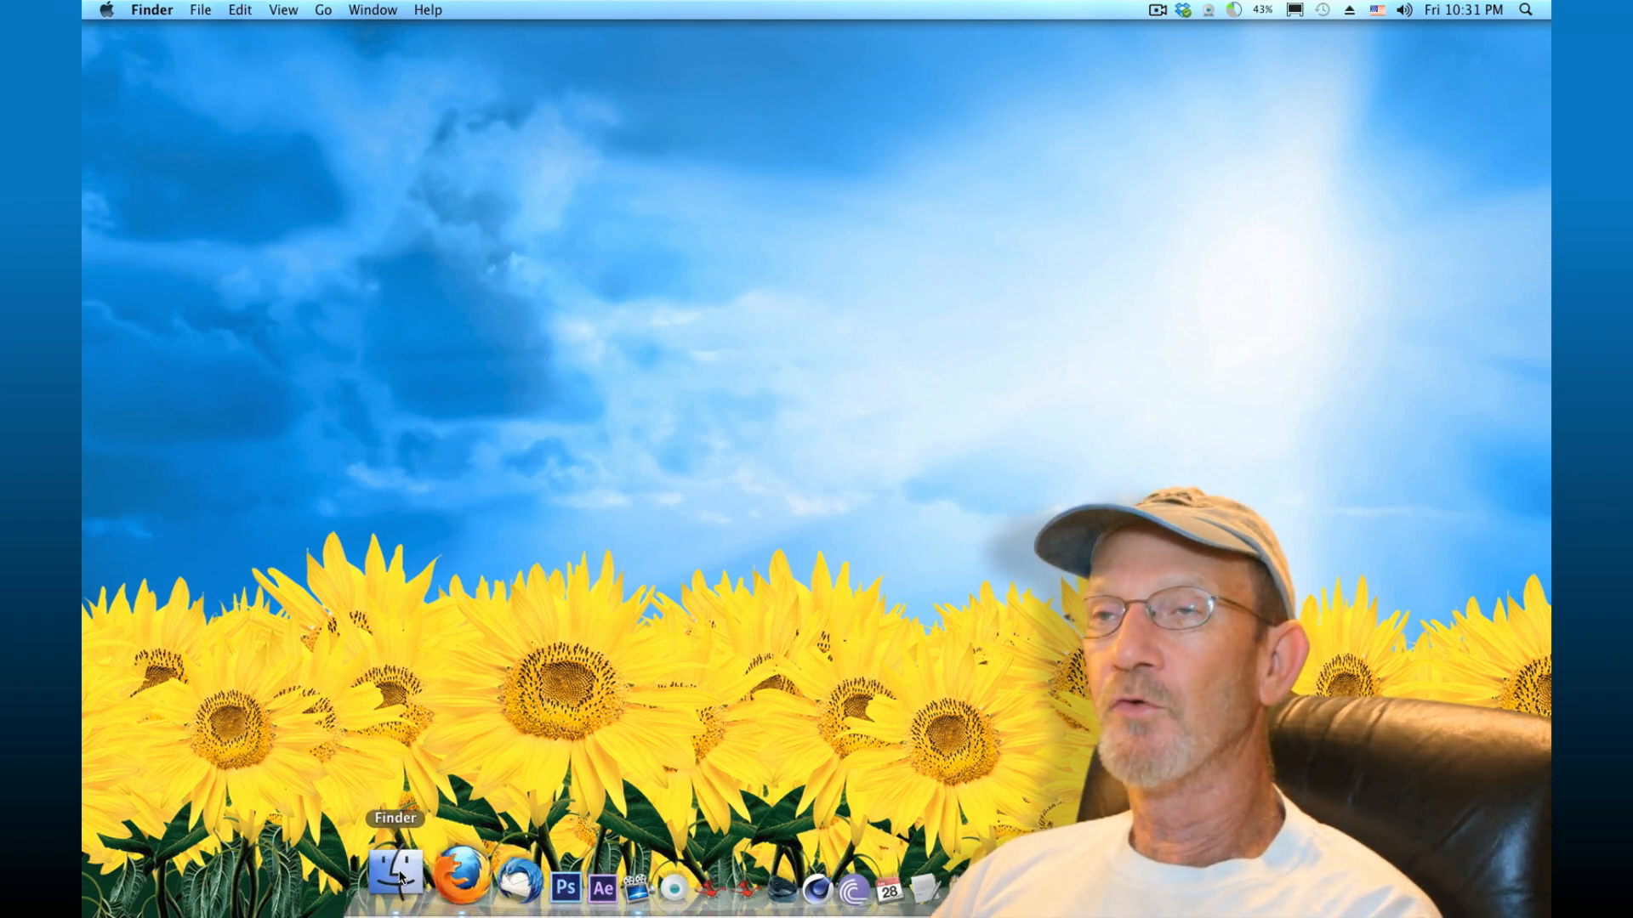
Start a server connection with the address ftp://192.168.1.193:8888 entered.
left_click(400, 878)
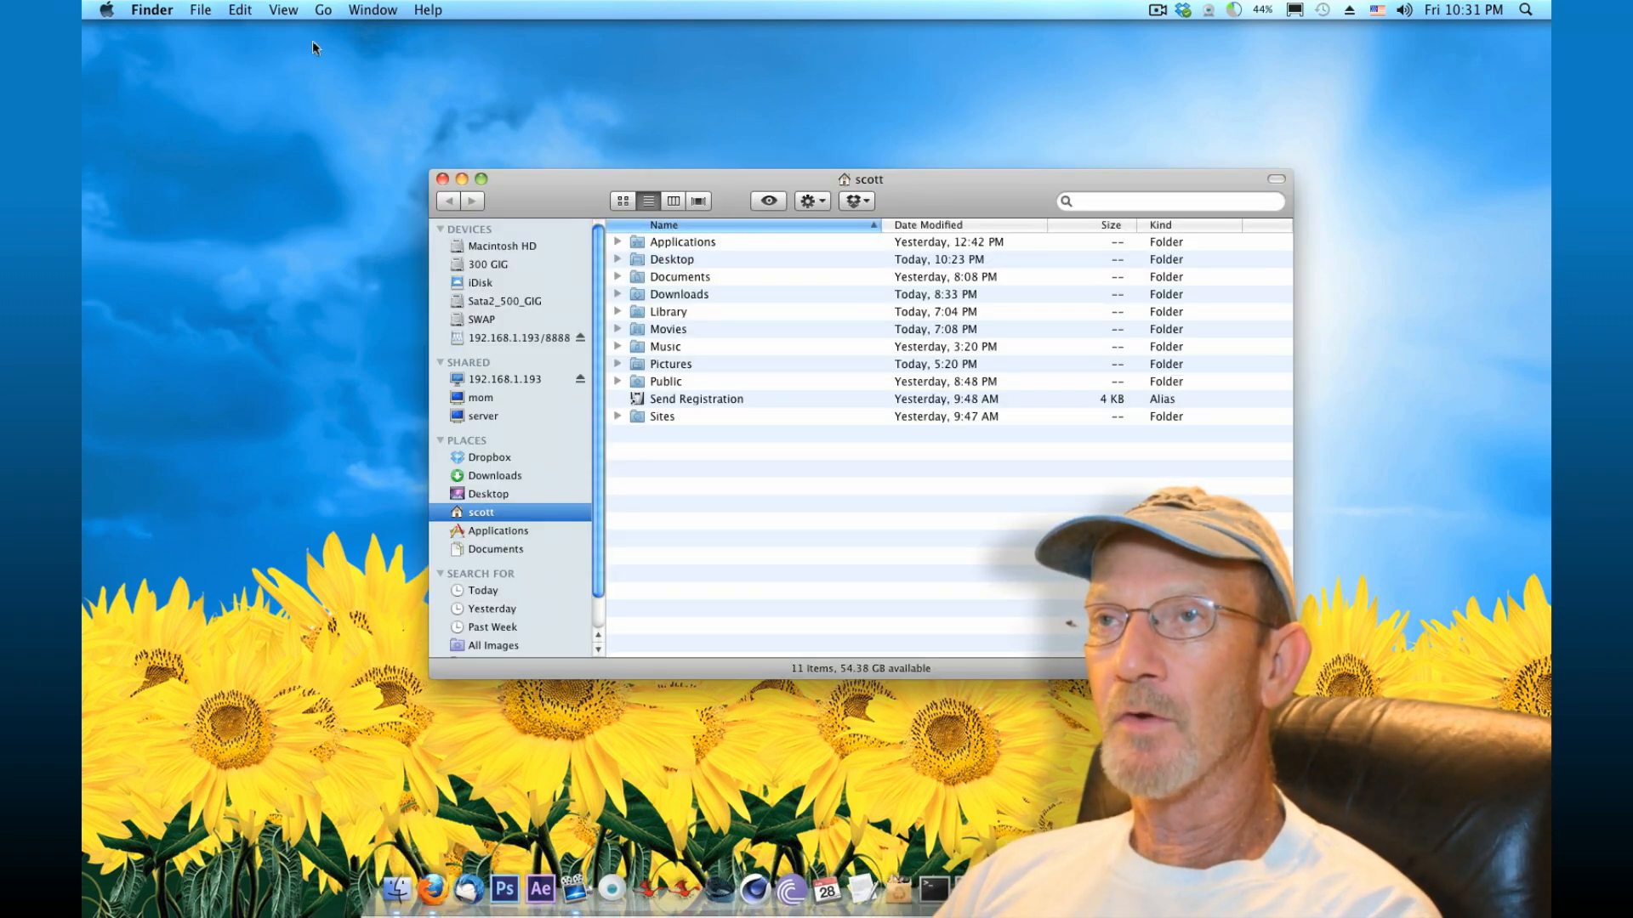
left_click(323, 8)
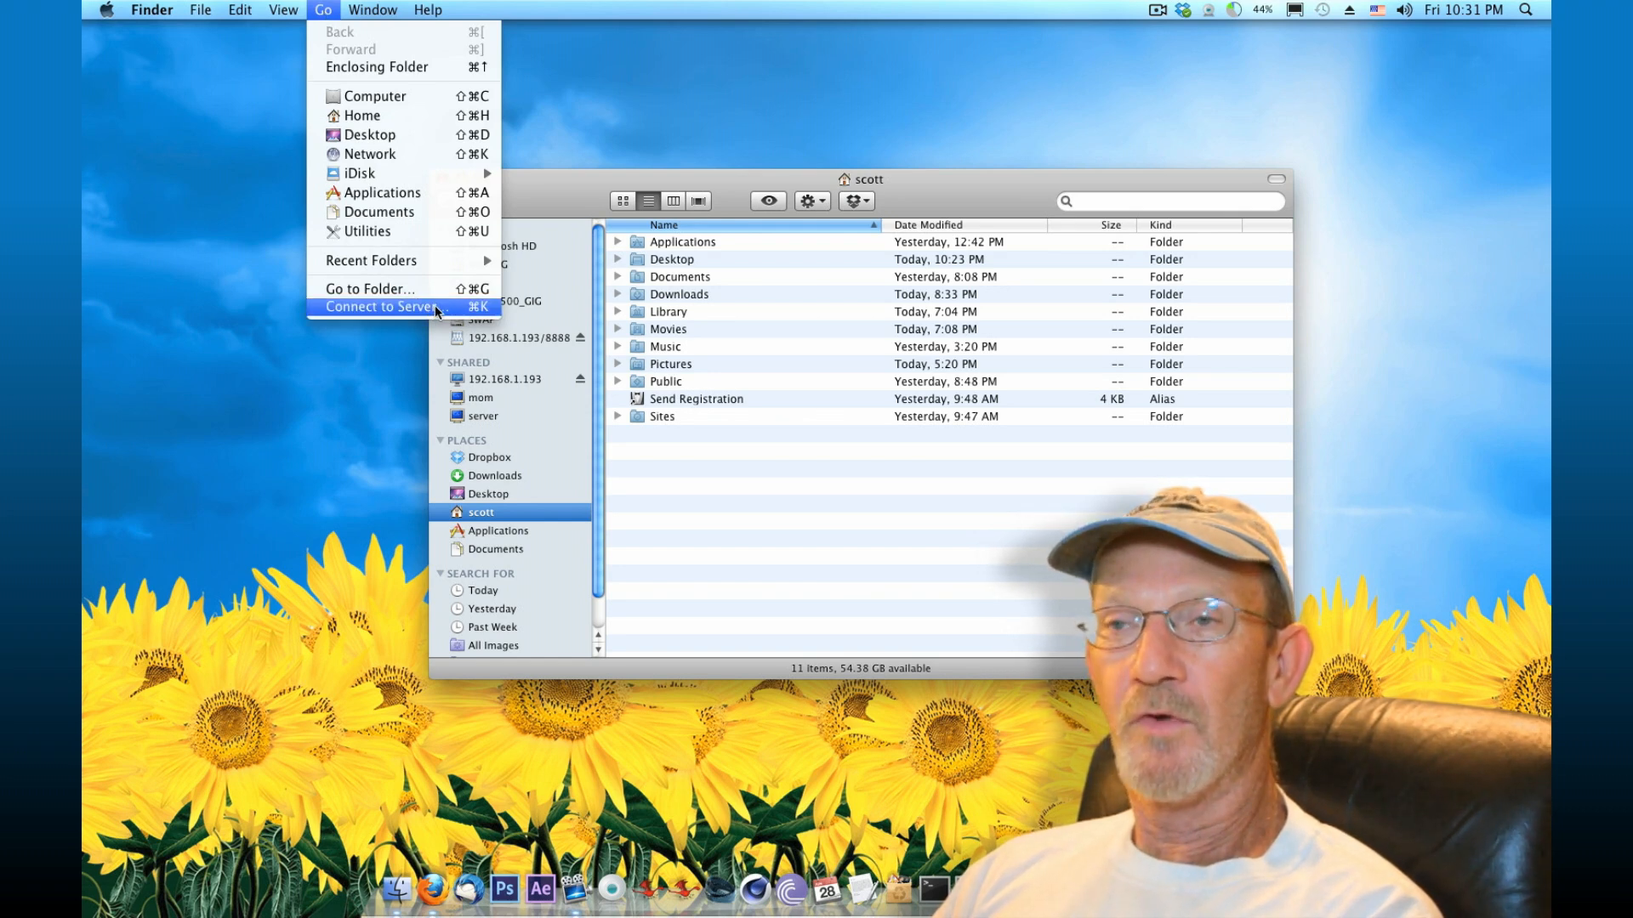
left_click(381, 306)
type("ftp://192.168.1.193:8888")
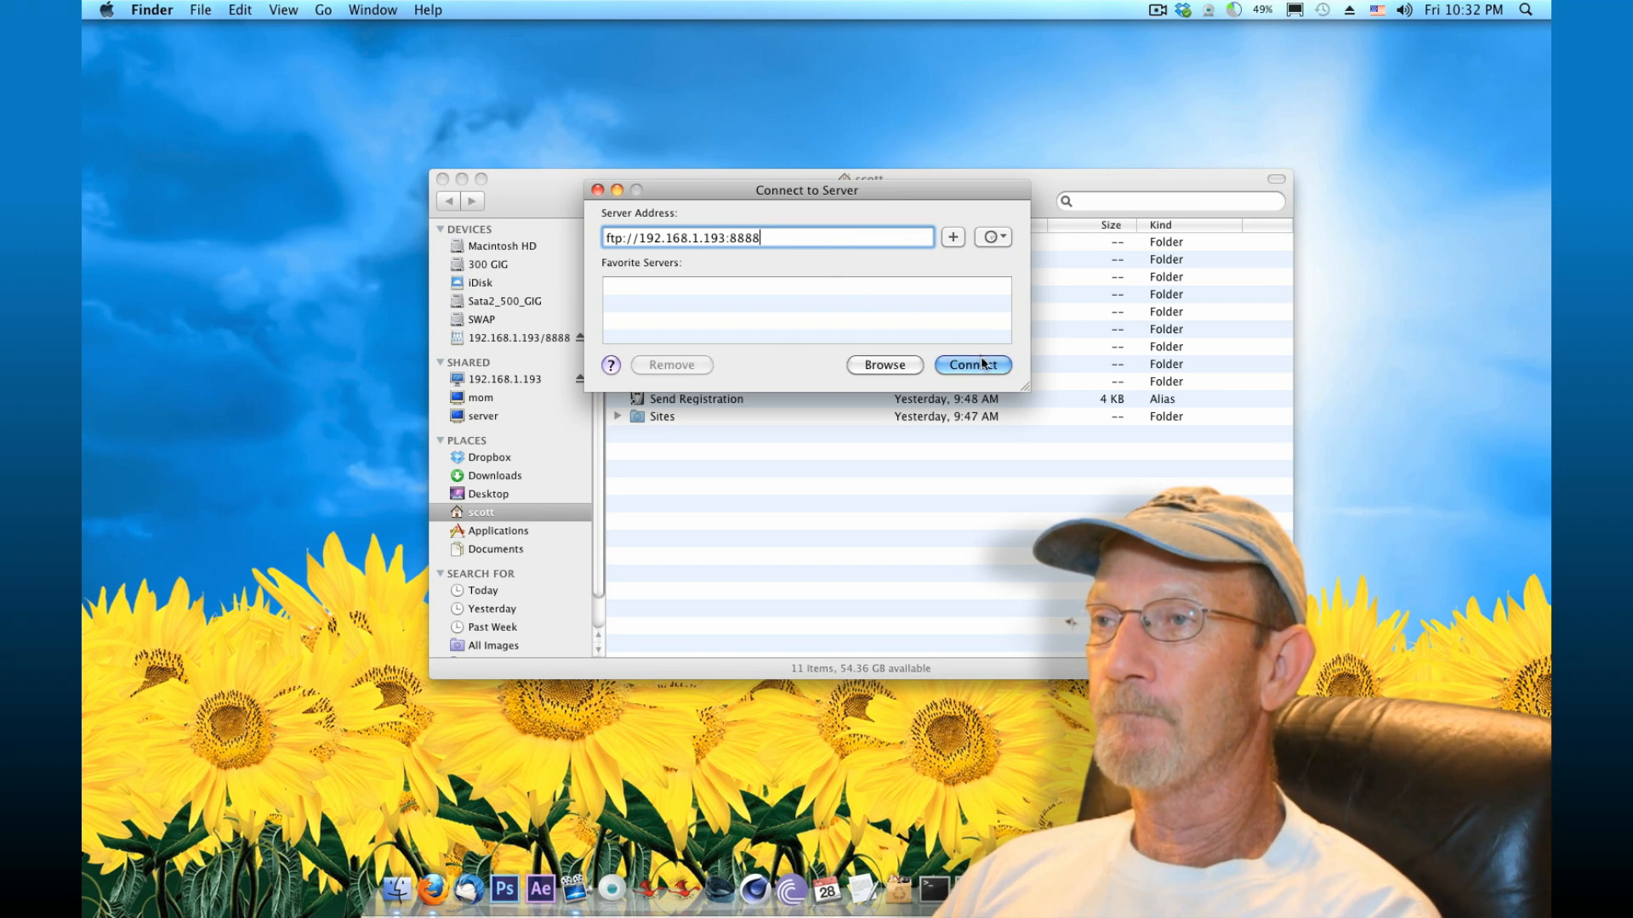
Connect to the phone's FTP server as a Guest, listing its 81 items.
left_click(972, 364)
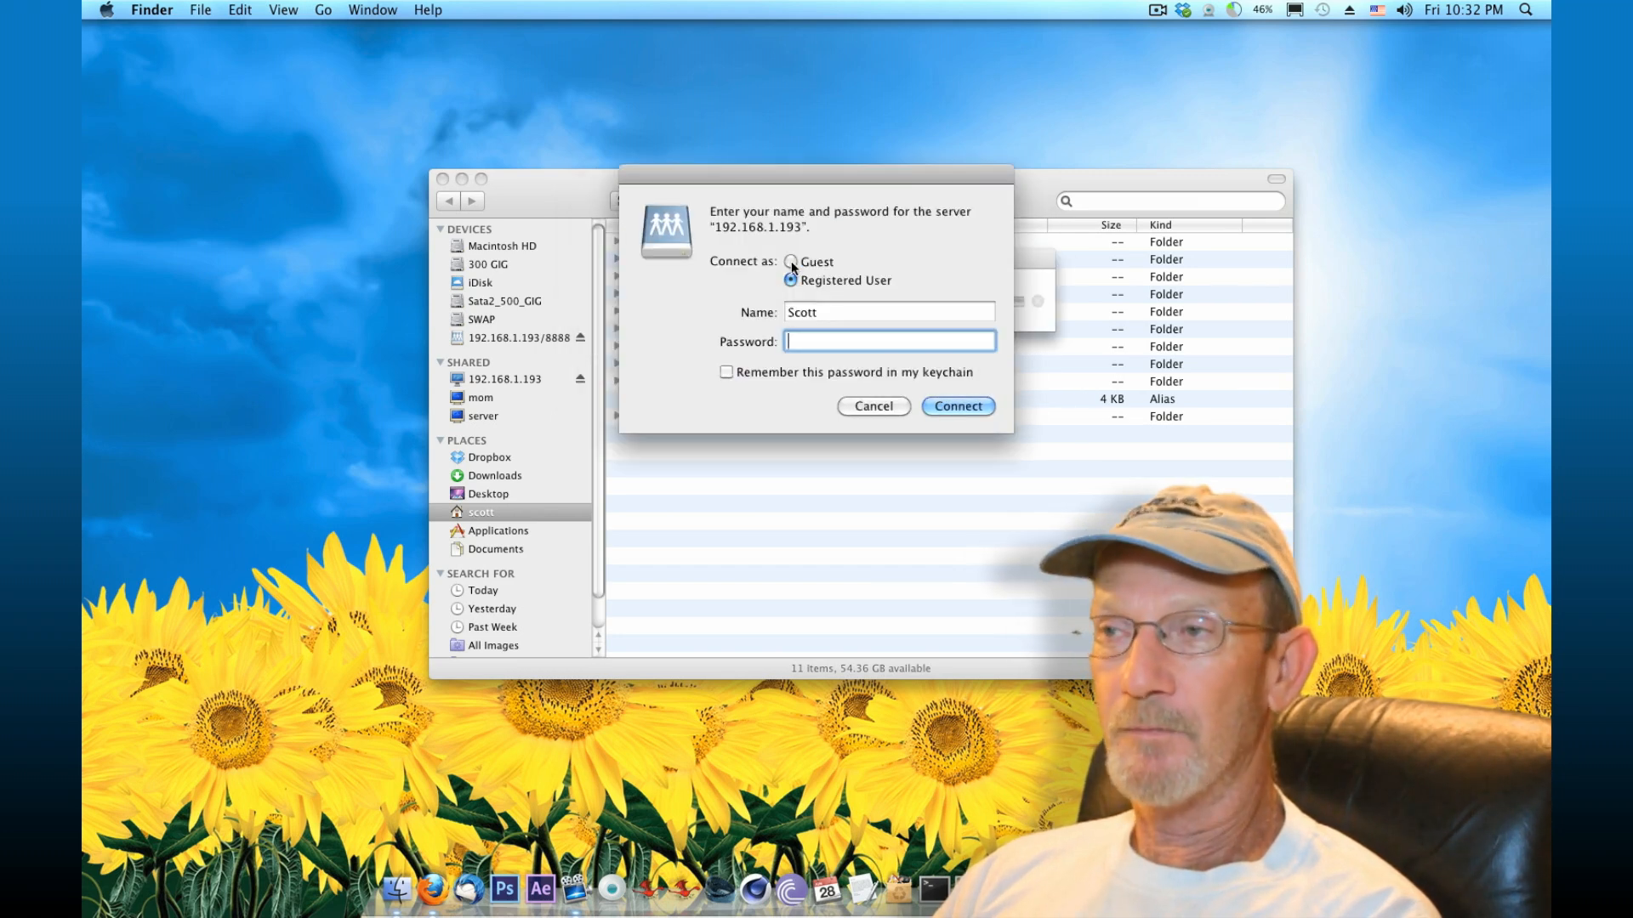
left_click(789, 262)
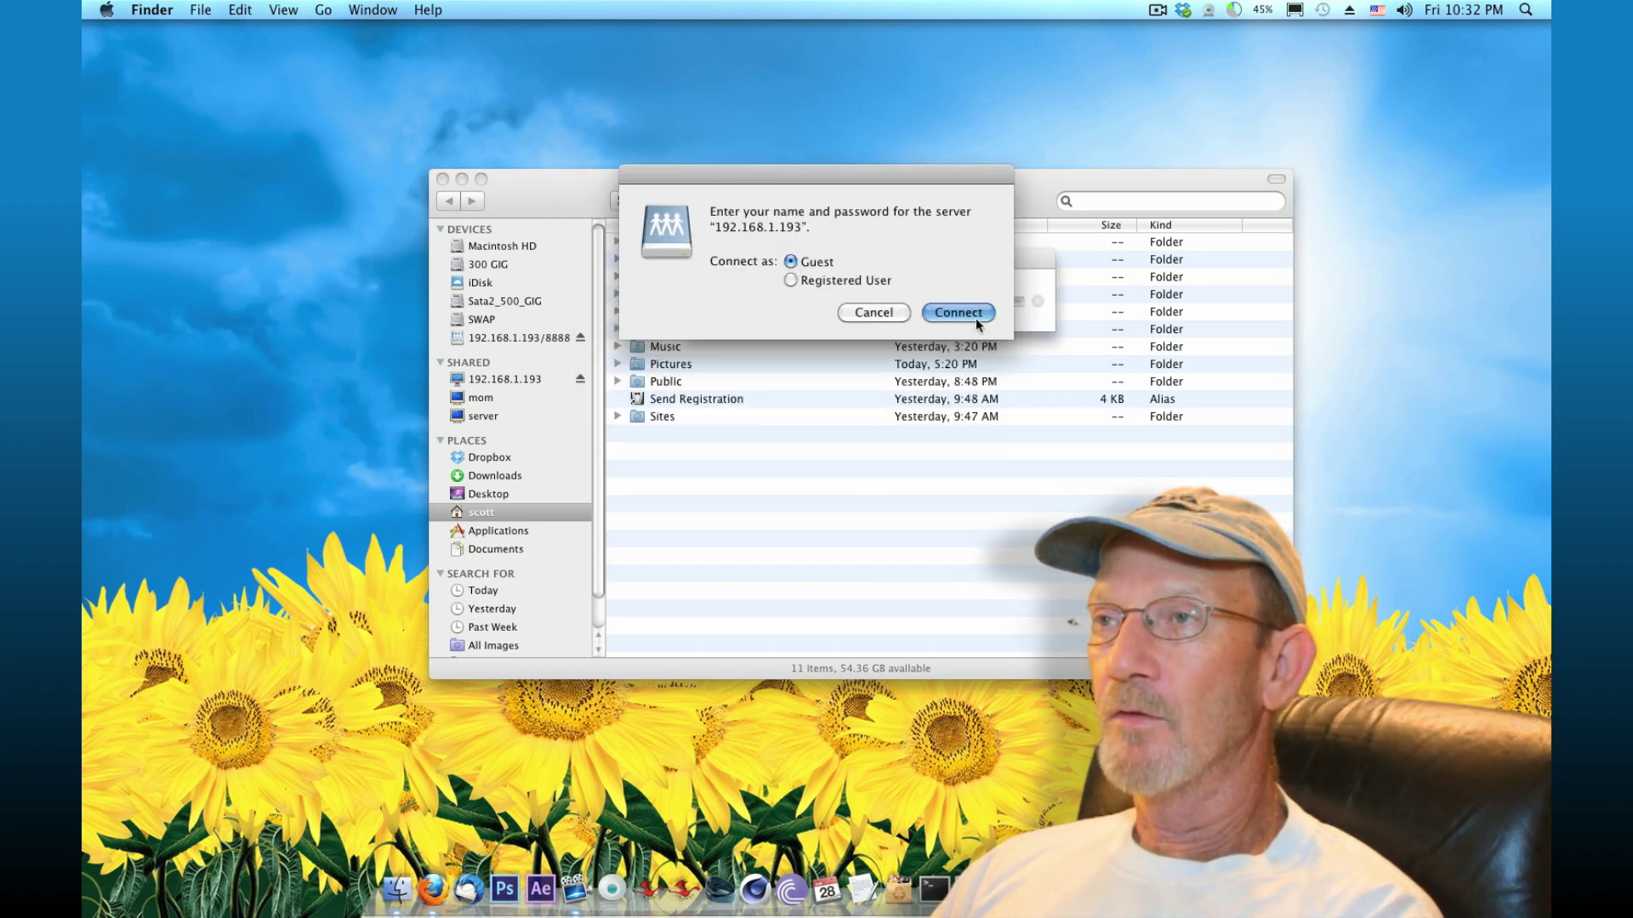
left_click(960, 313)
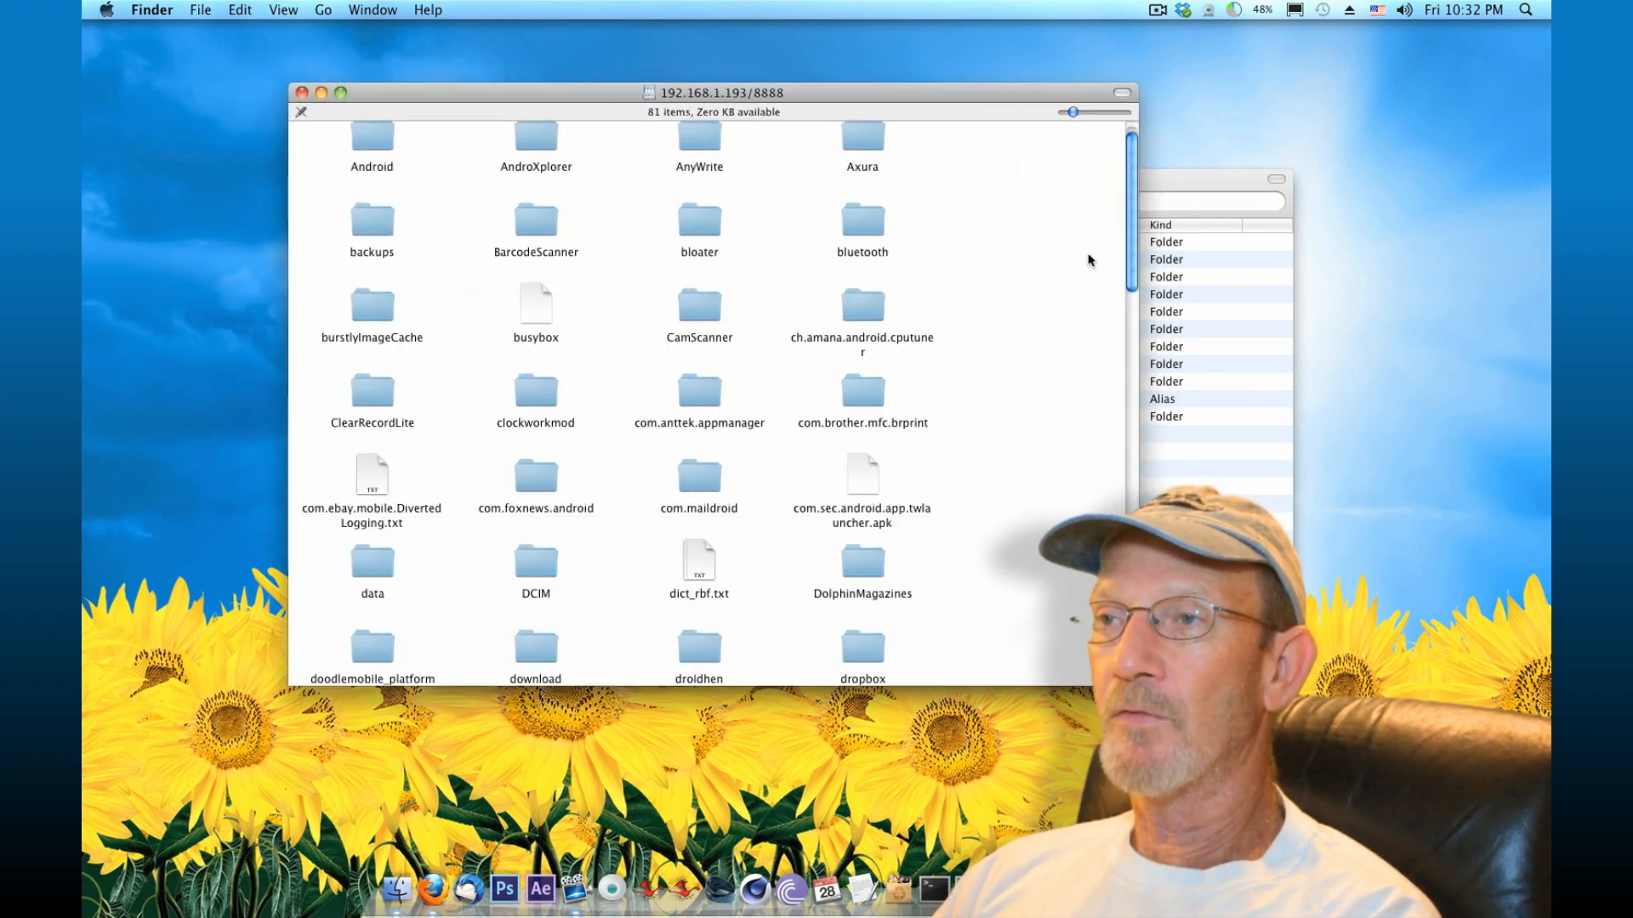
Browse the phone's shared storage and select the DCIM folder.
scroll("down", 3)
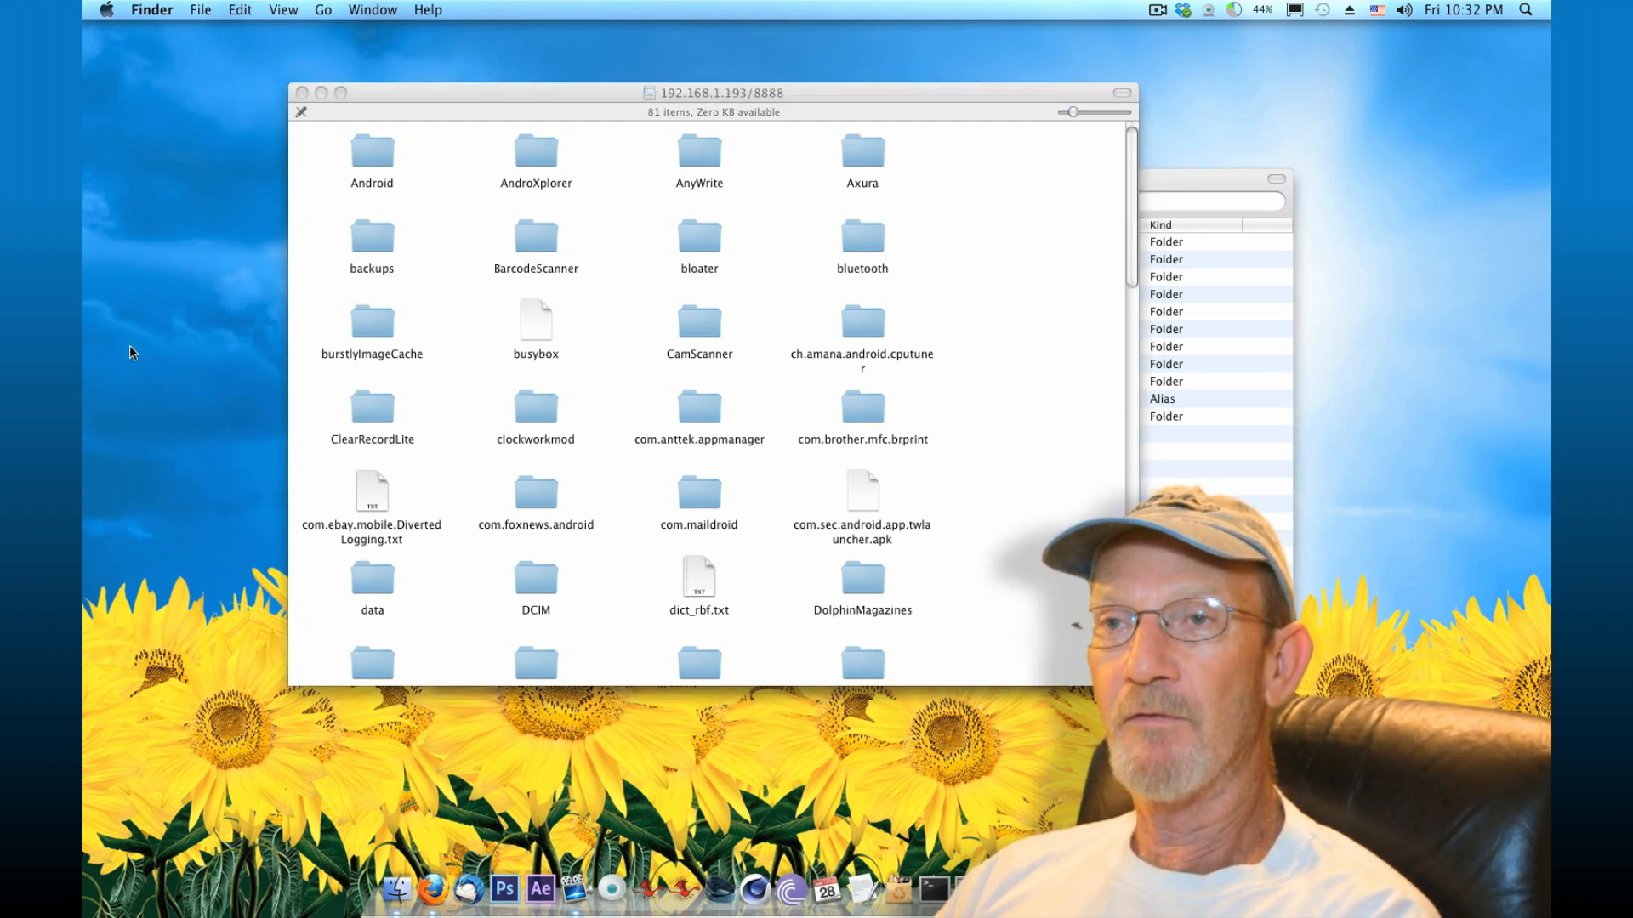
mouse_move(150, 398)
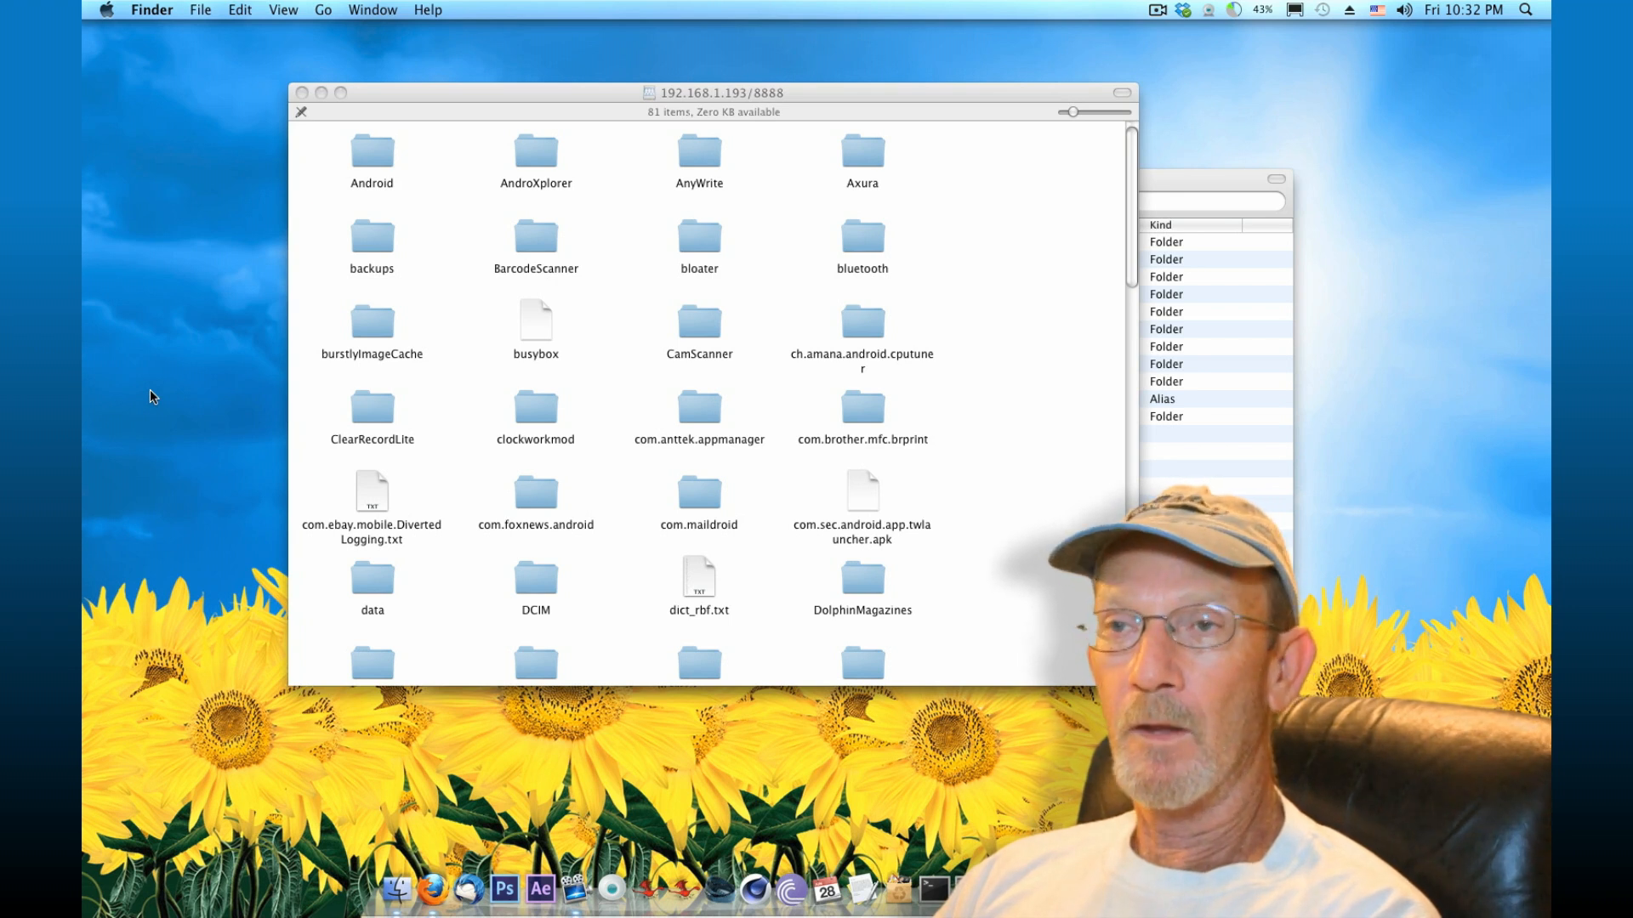
mouse_move(167, 412)
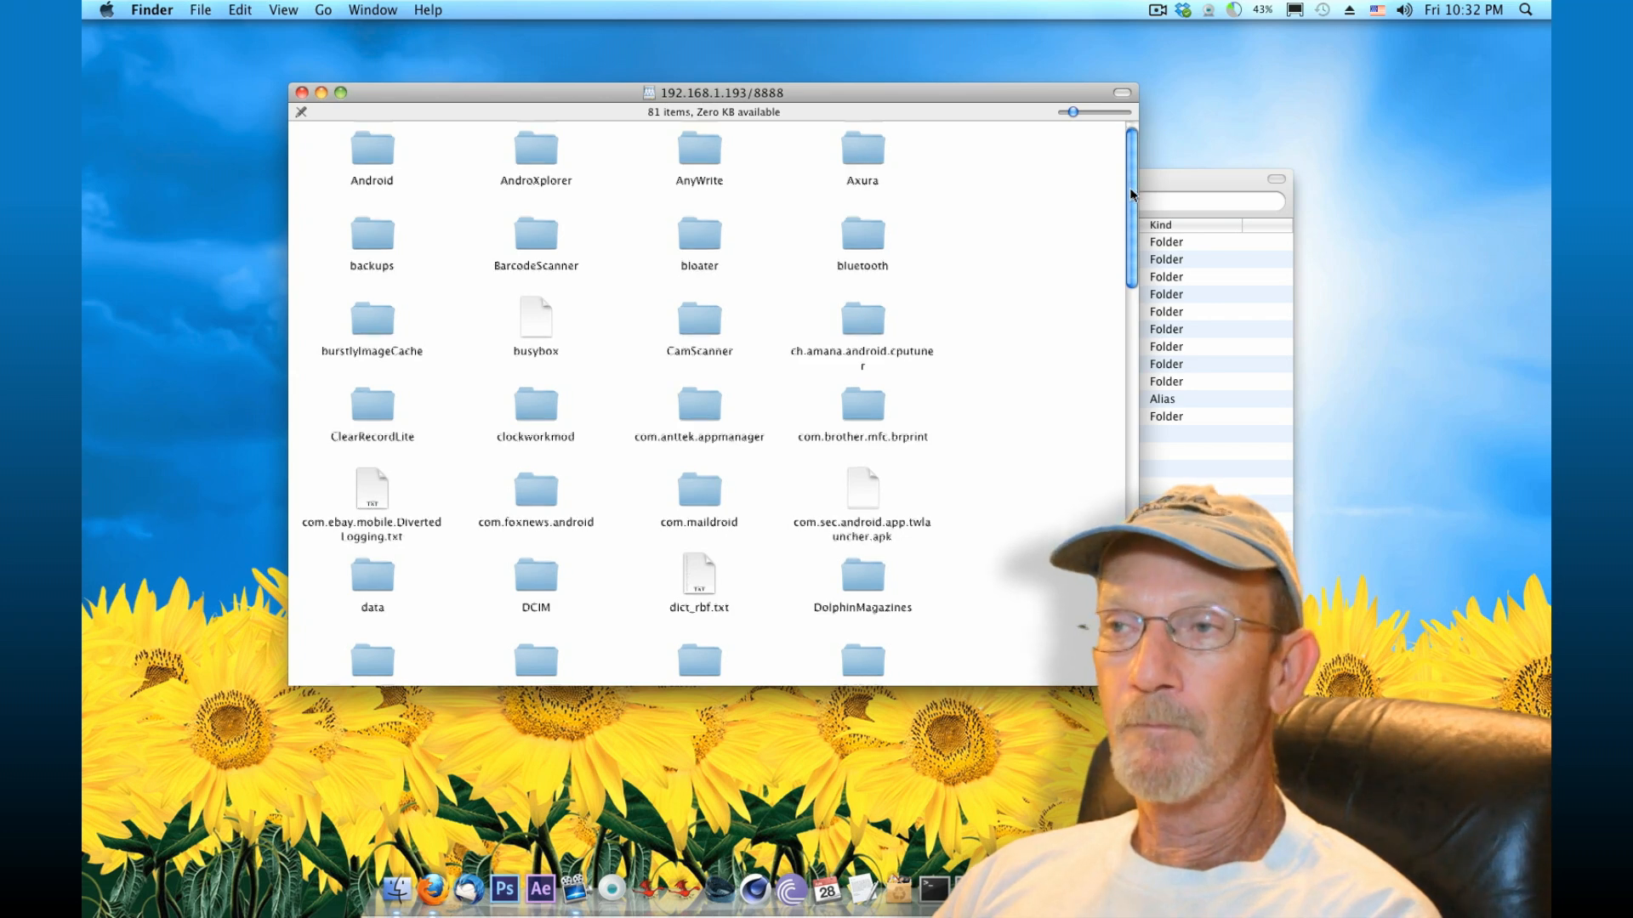
mouse_move(1071, 245)
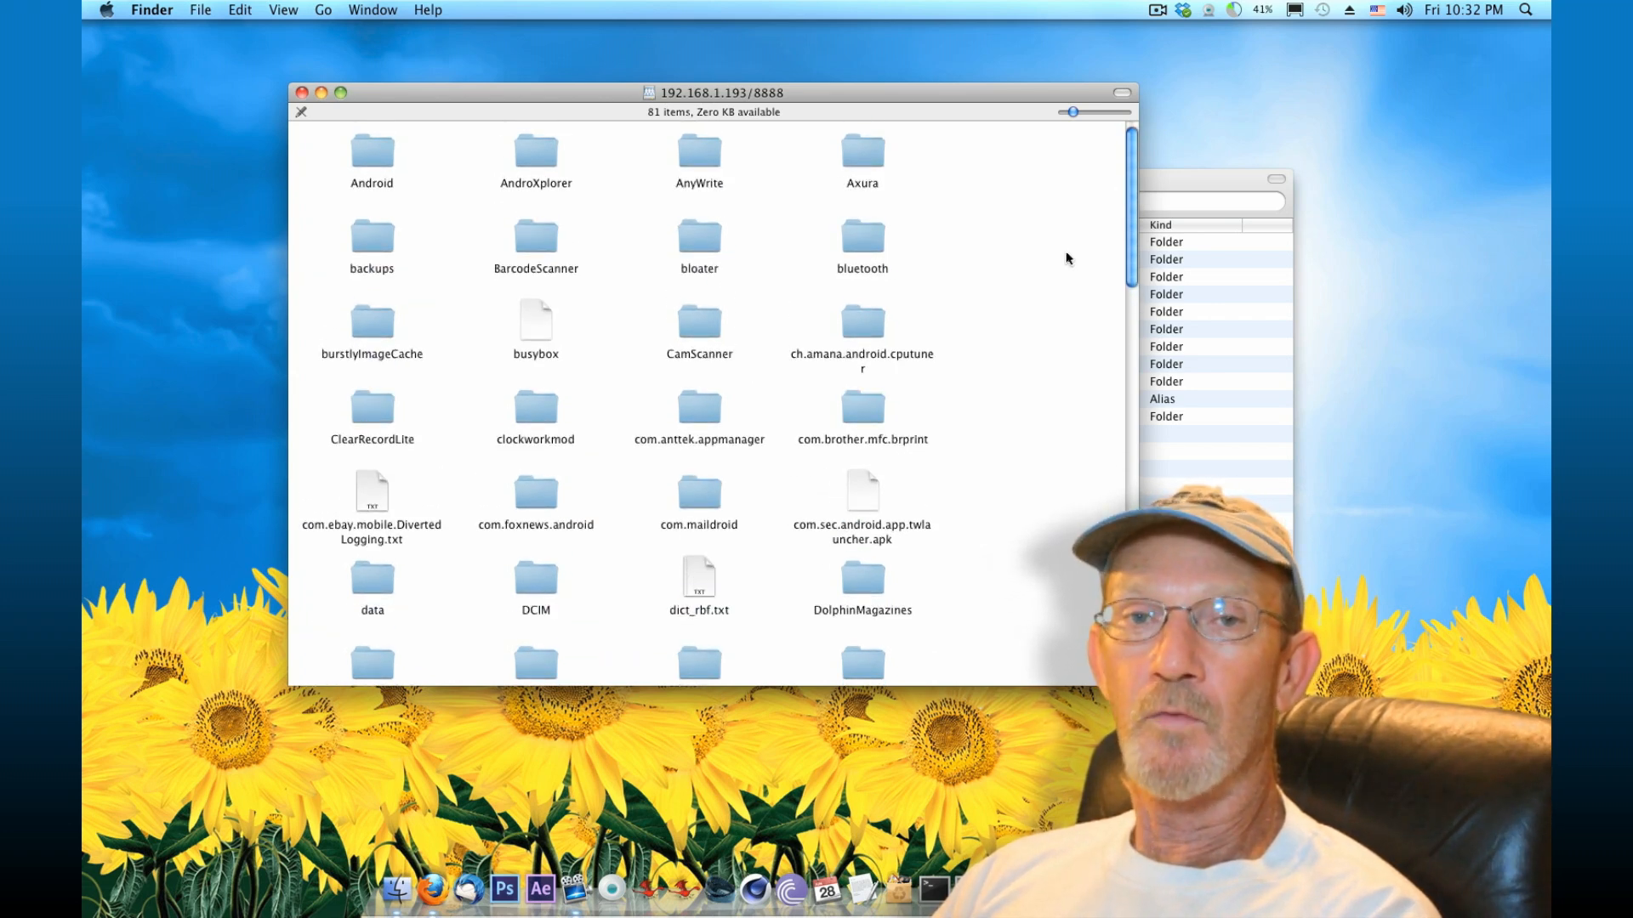
mouse_move(1022, 272)
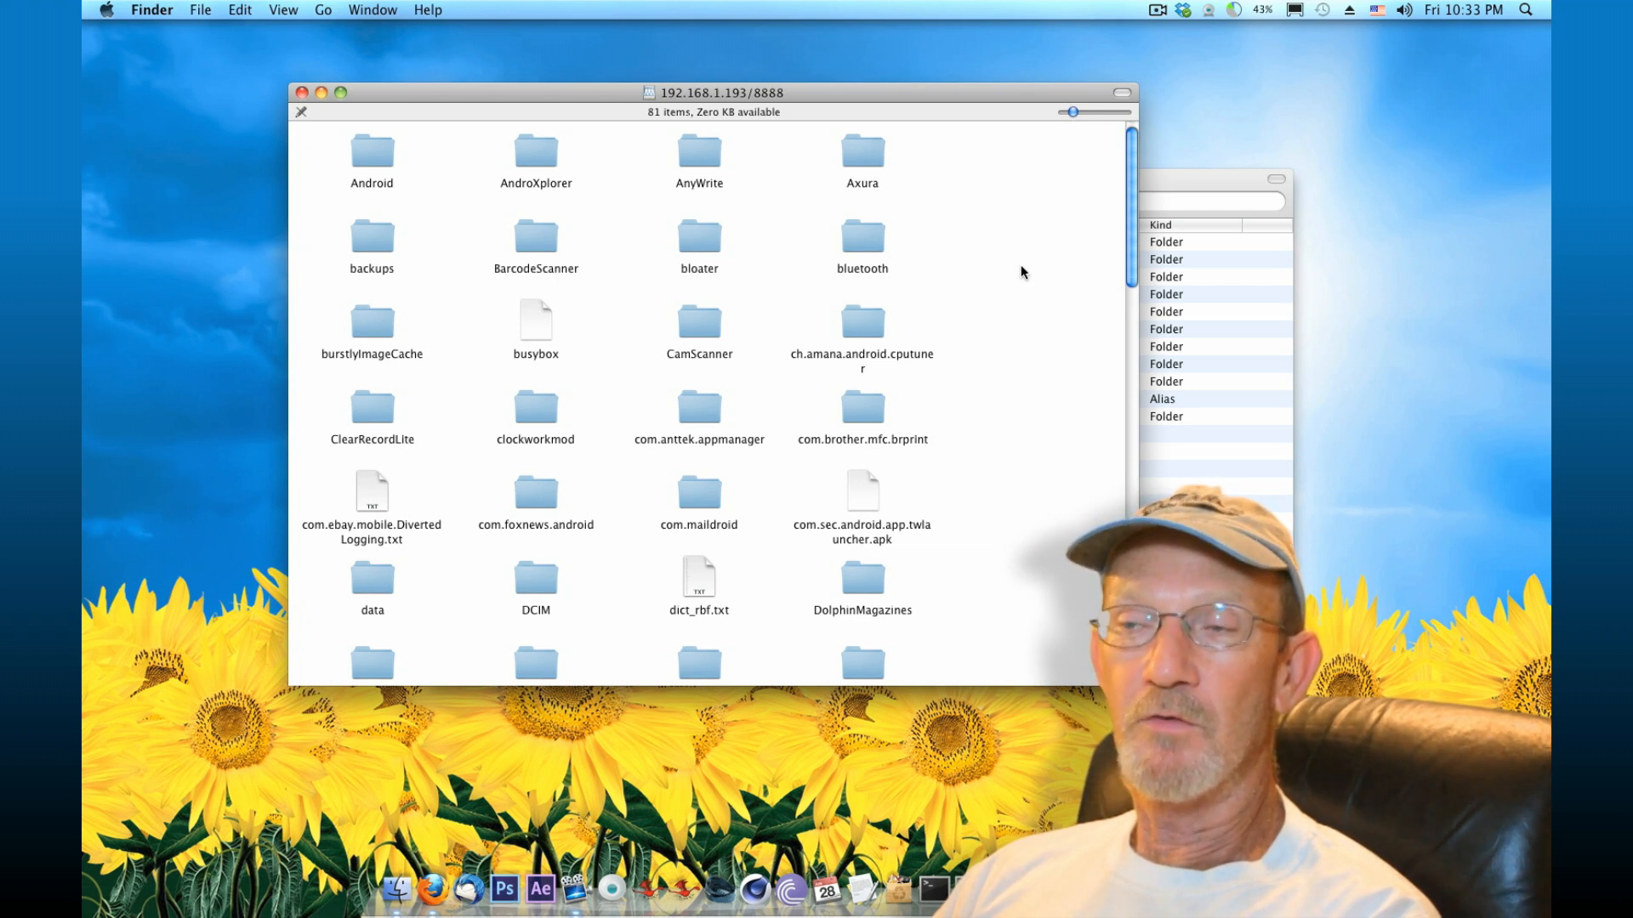
mouse_move(1017, 293)
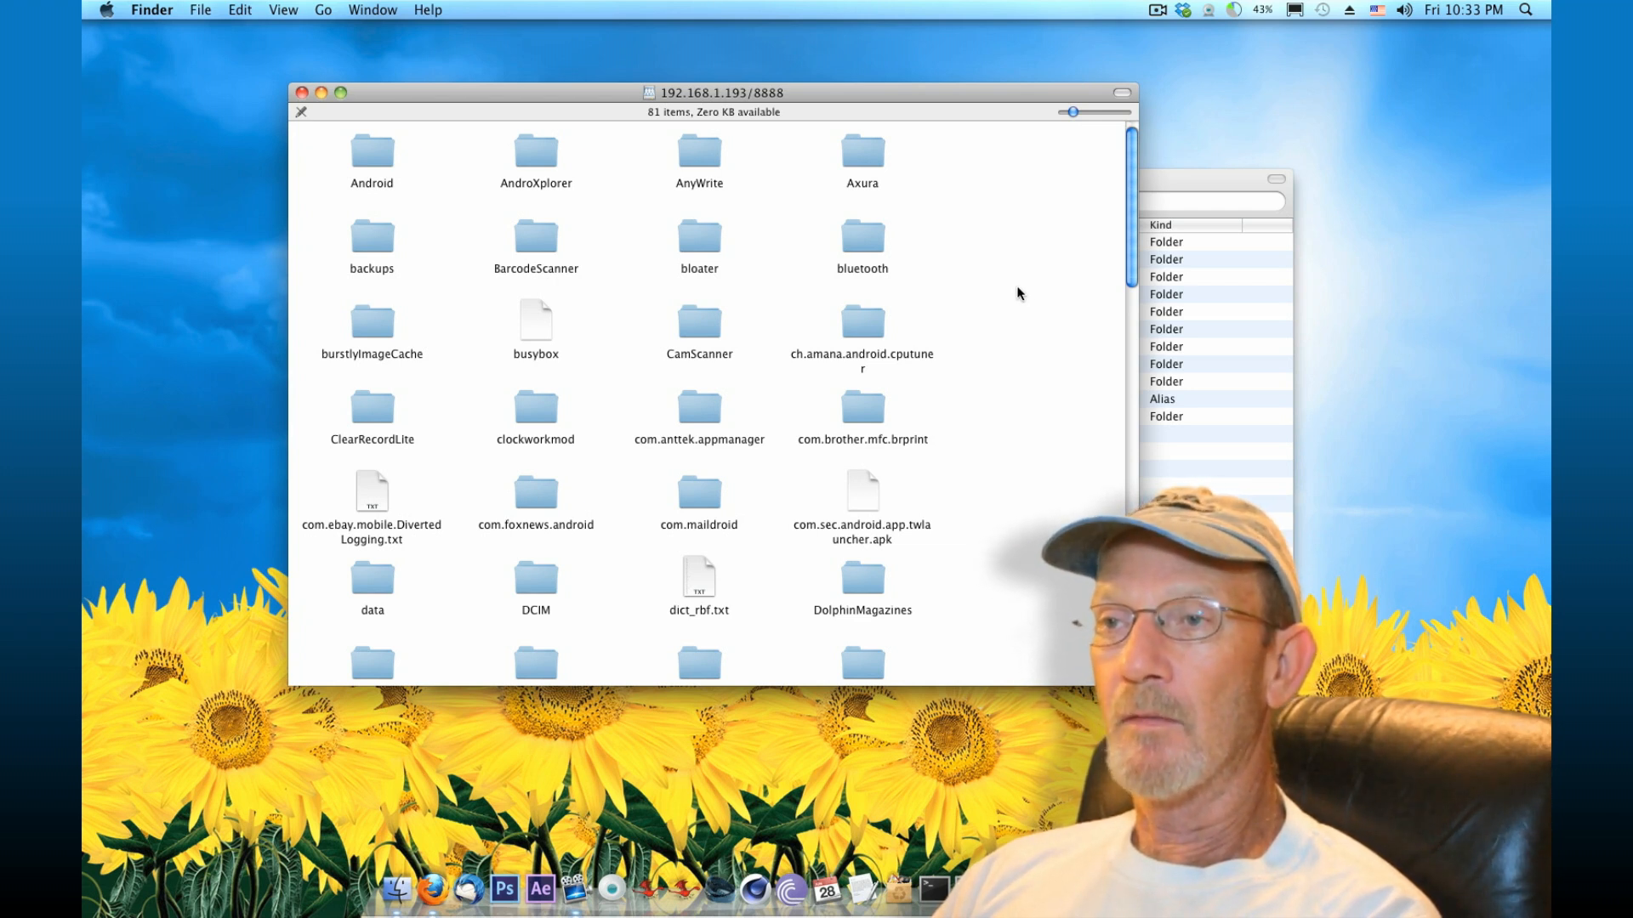
left_click(535, 578)
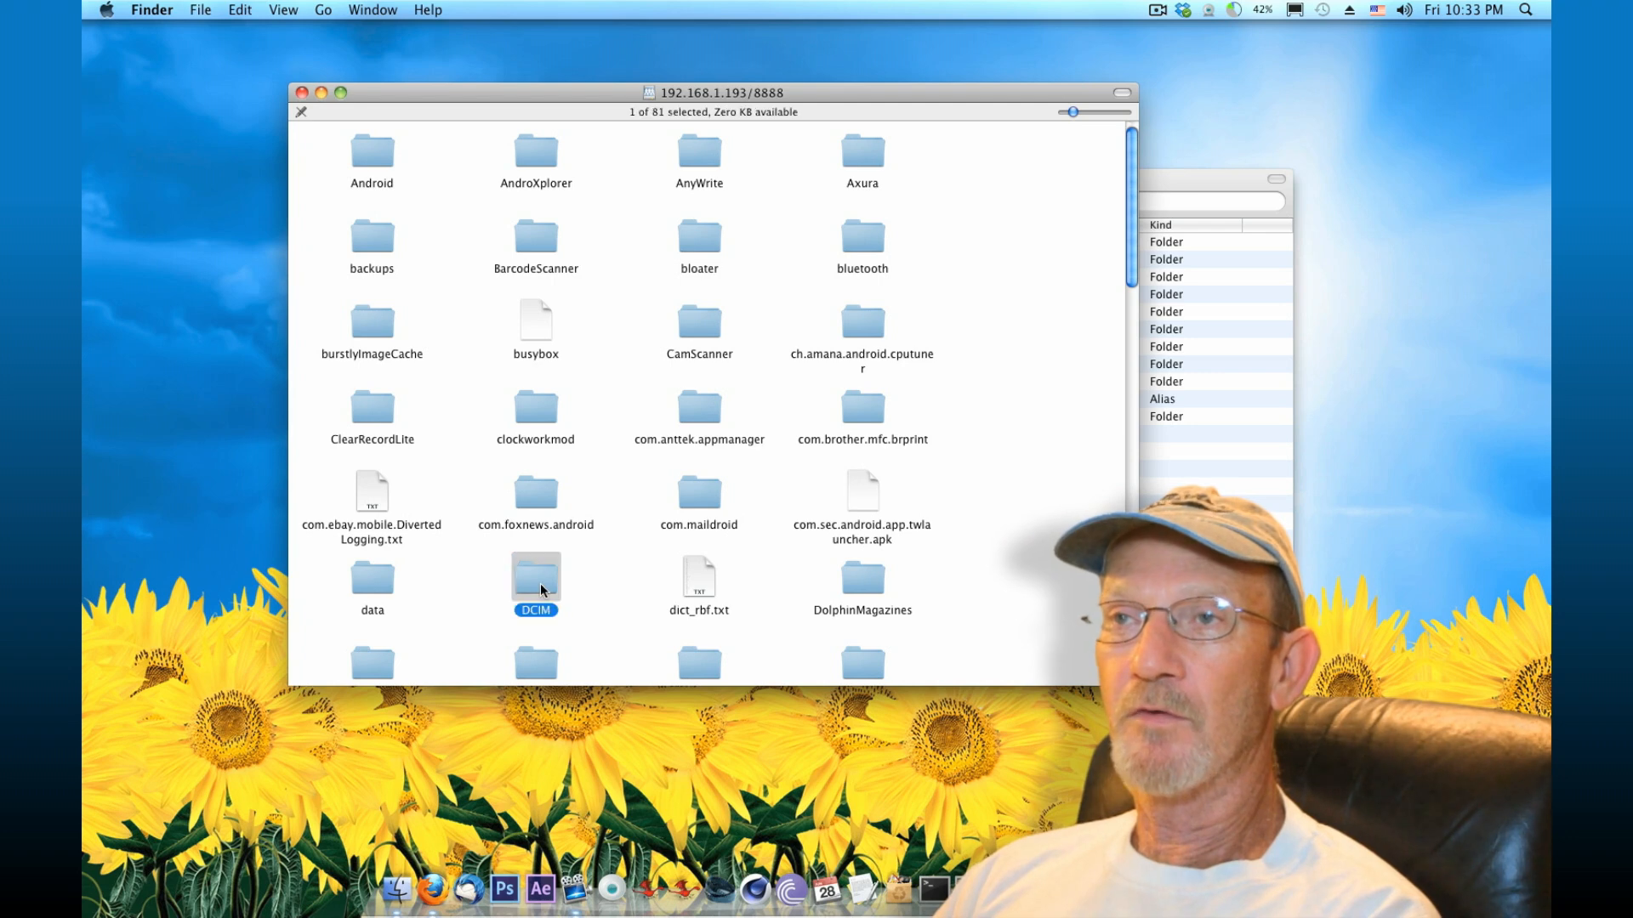
Open DCIM to show its six subfolders, including 100ANDRO, Photos and Tasker.
double_click(536, 575)
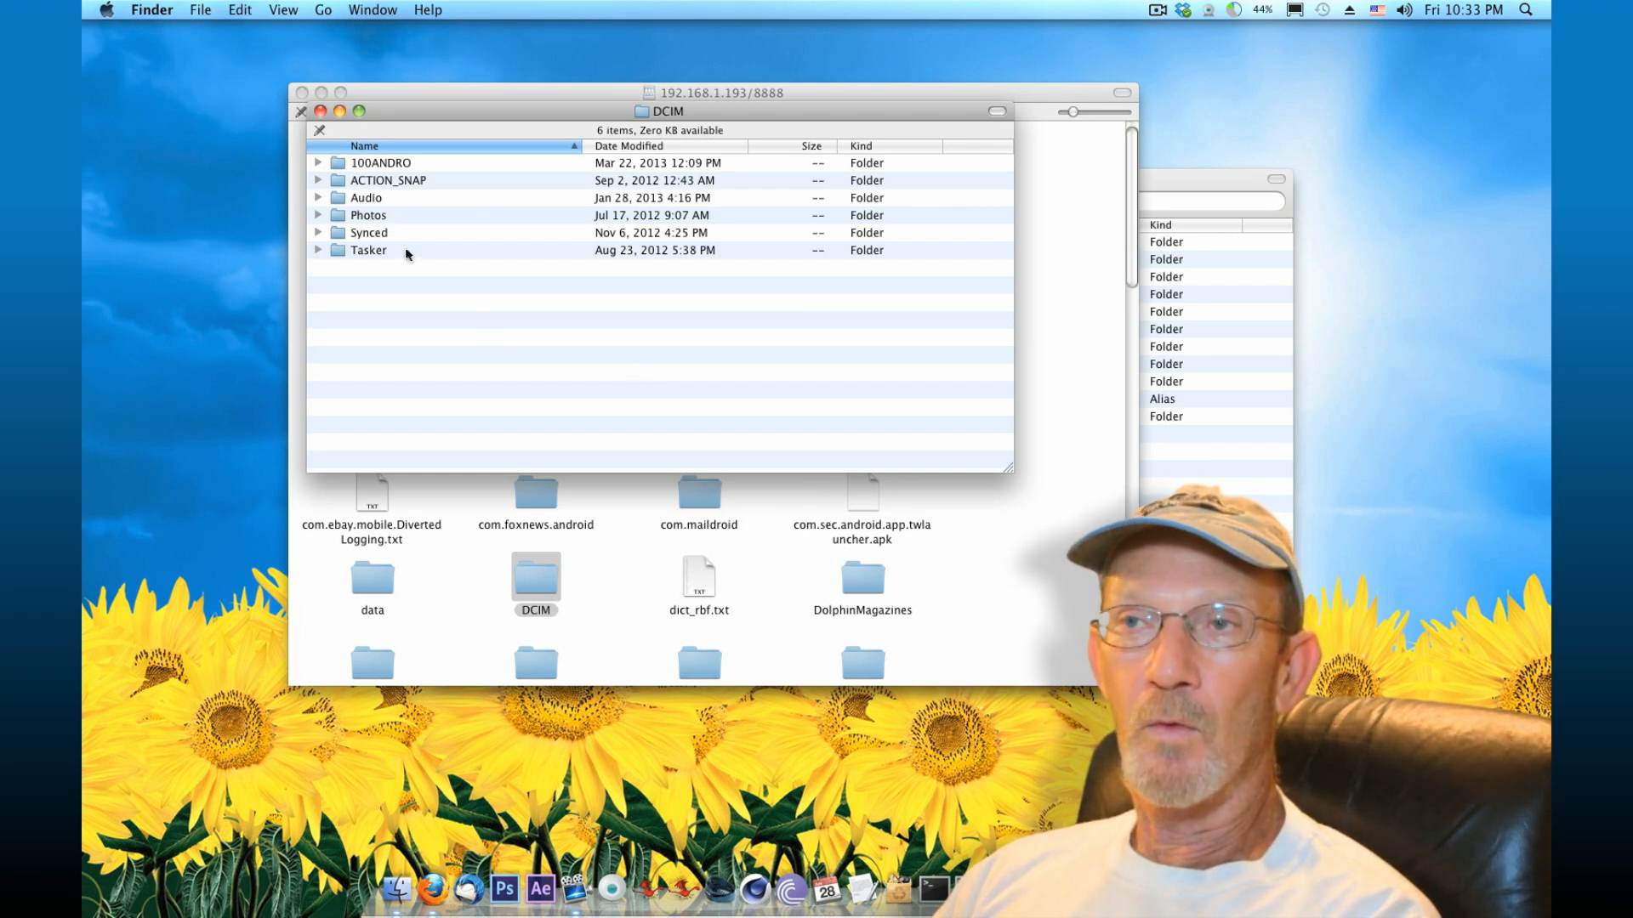
mouse_move(467, 320)
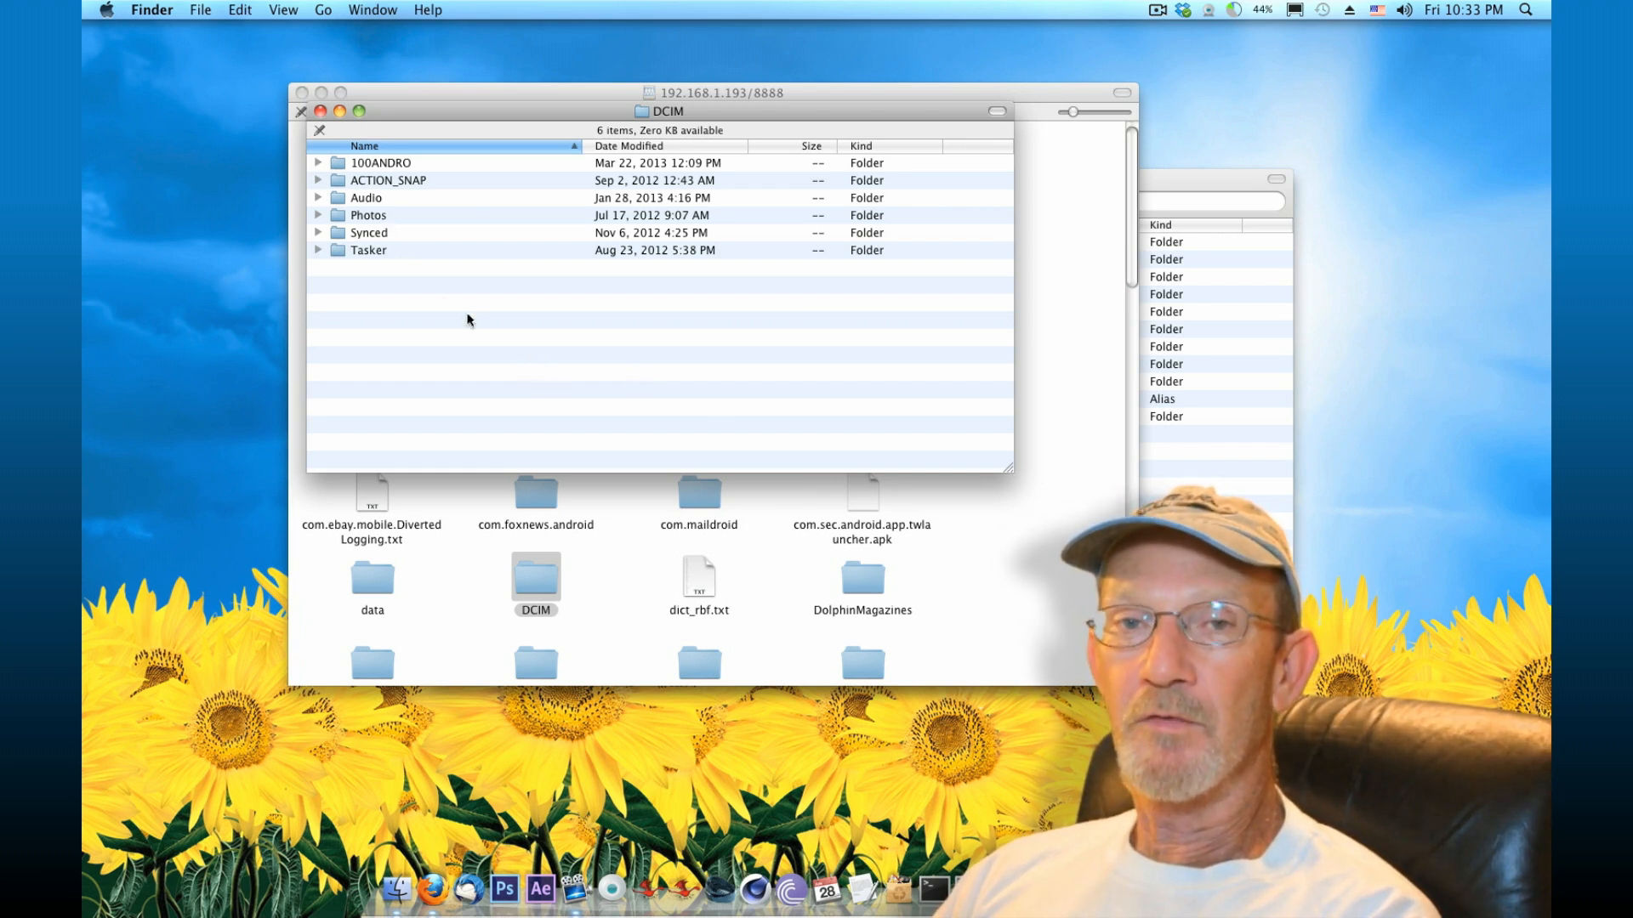
mouse_move(543, 395)
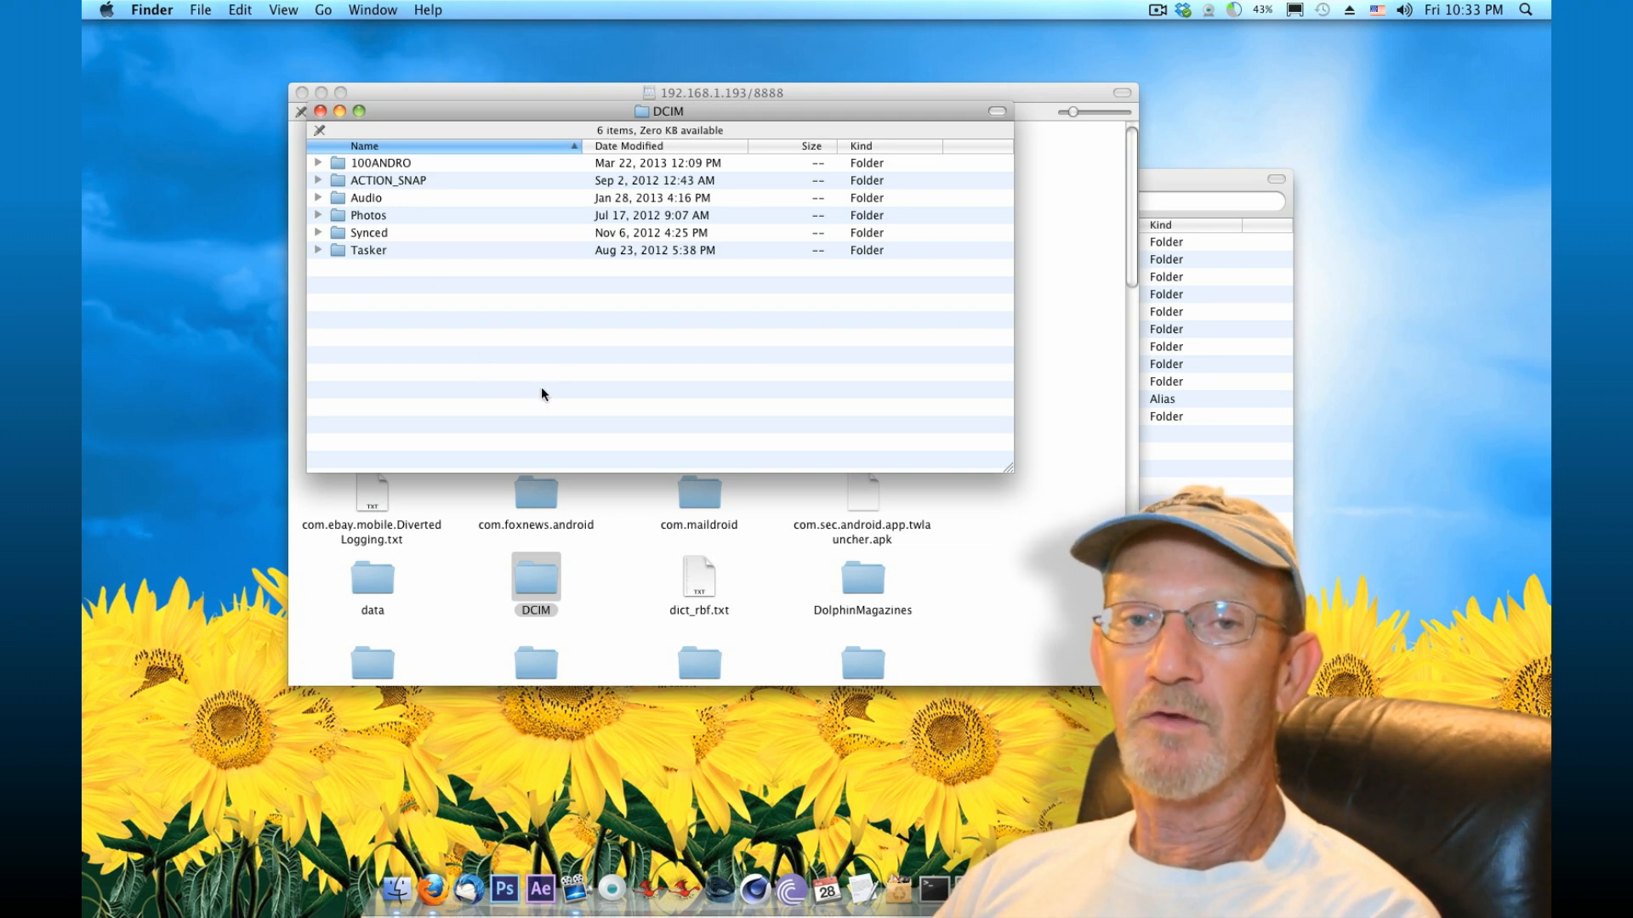